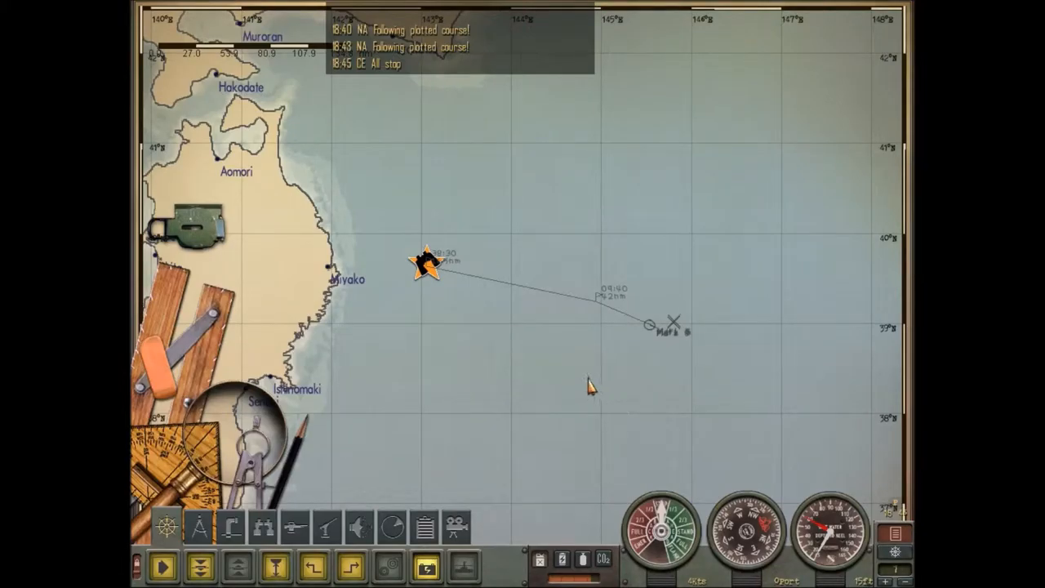
{"action": "mouse_move", "coordinate": [436, 319]}
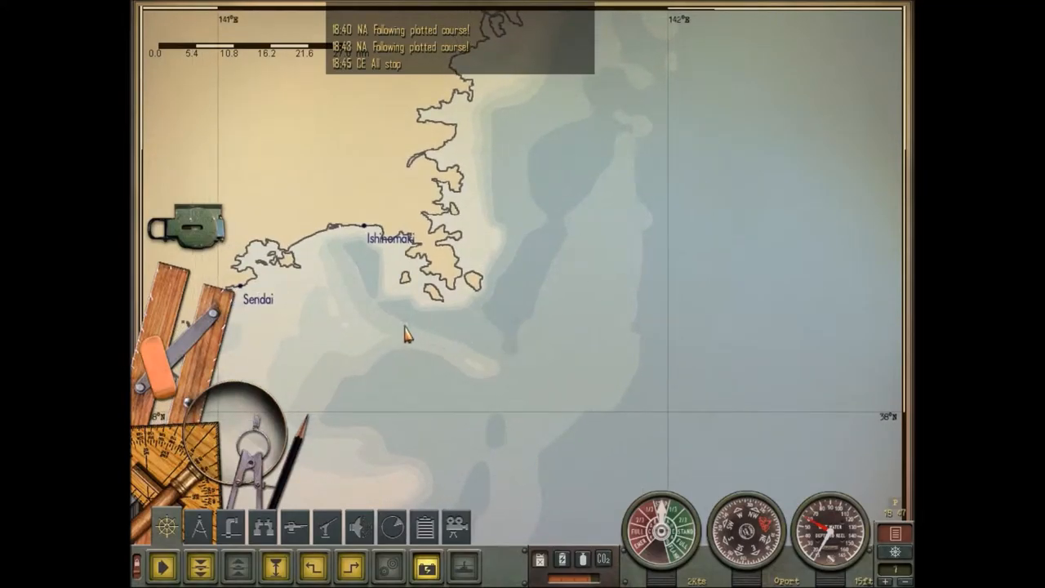
{"action": "mouse_move", "coordinate": [359, 255]}
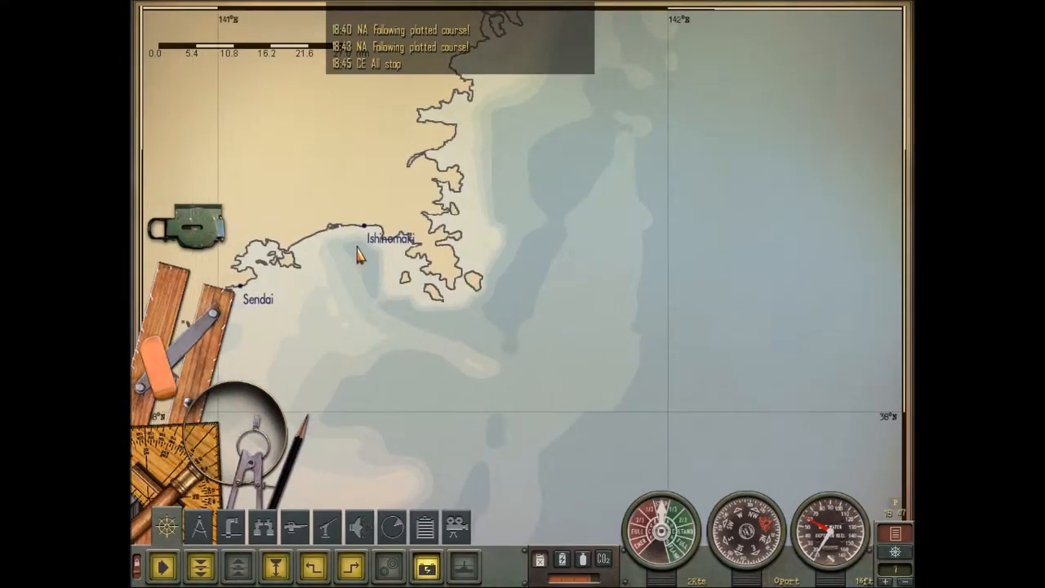
Zoom the navigation map to show the Sendai Bay coastline south of 38°N.
{"action": "scroll", "scroll_direction": "up", "scroll_amount": 3}
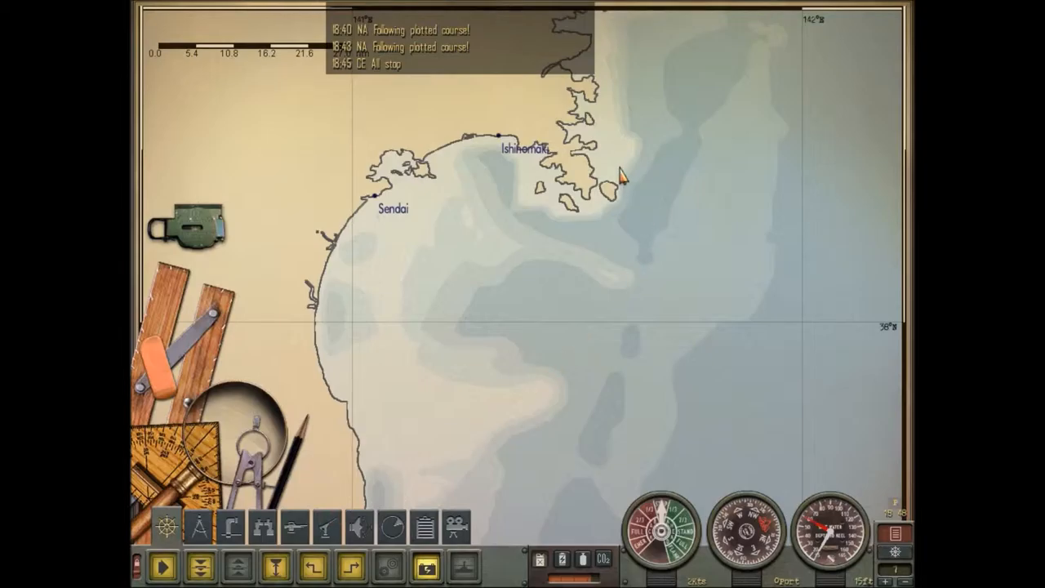
{"action": "mouse_move", "coordinate": [658, 195]}
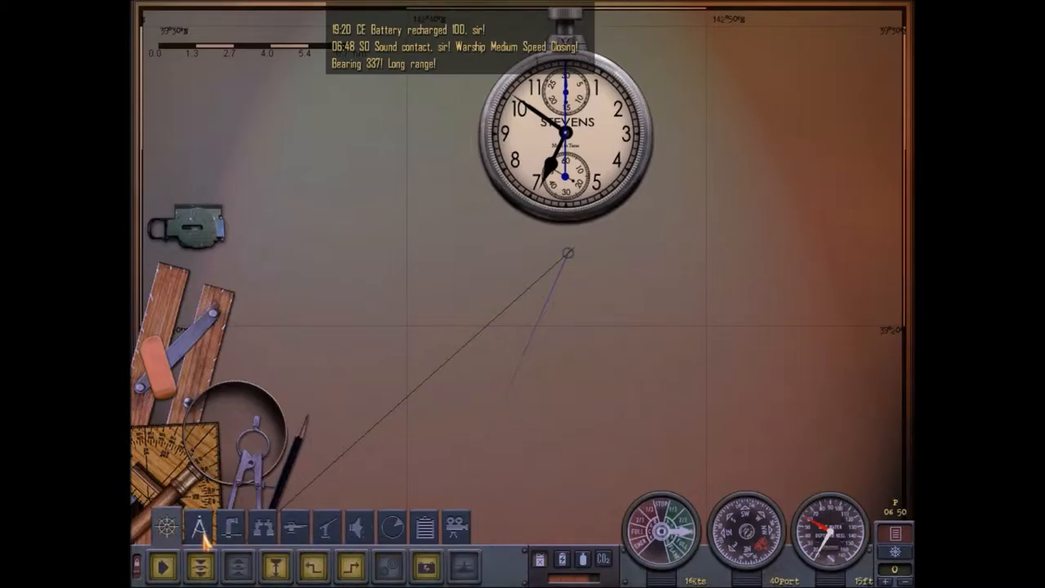
{"action": "mouse_move", "coordinate": [426, 567]}
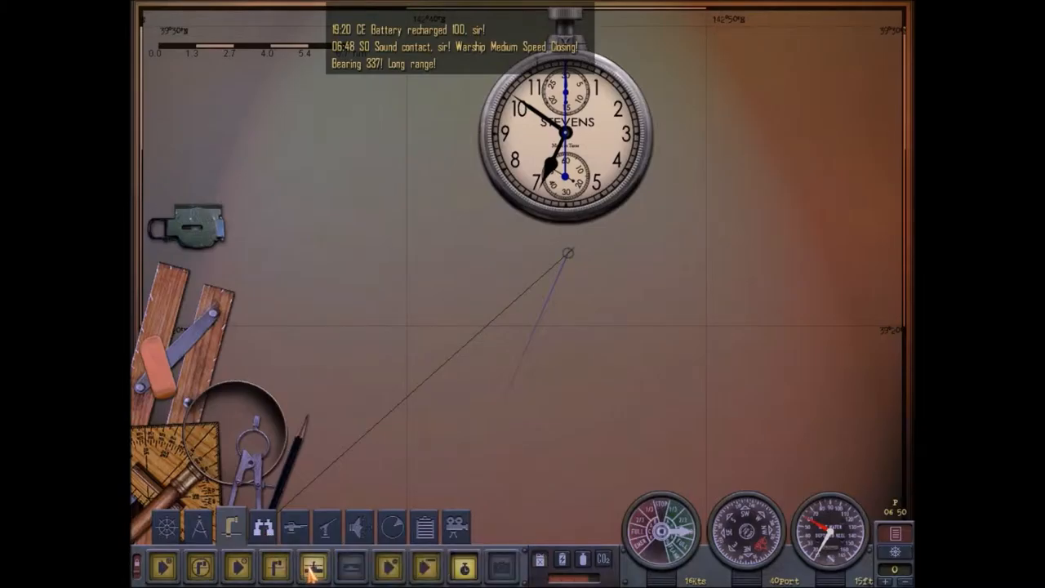
{"action": "mouse_move", "coordinate": [407, 567]}
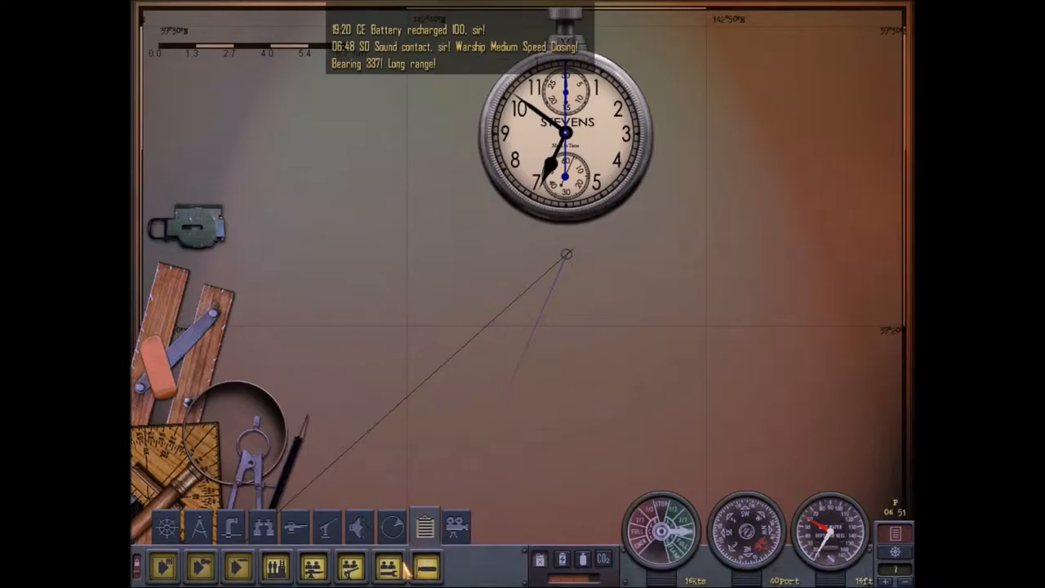
Return to the previous crew station's set of orders.
{"action": "left_click", "coordinate": [355, 527]}
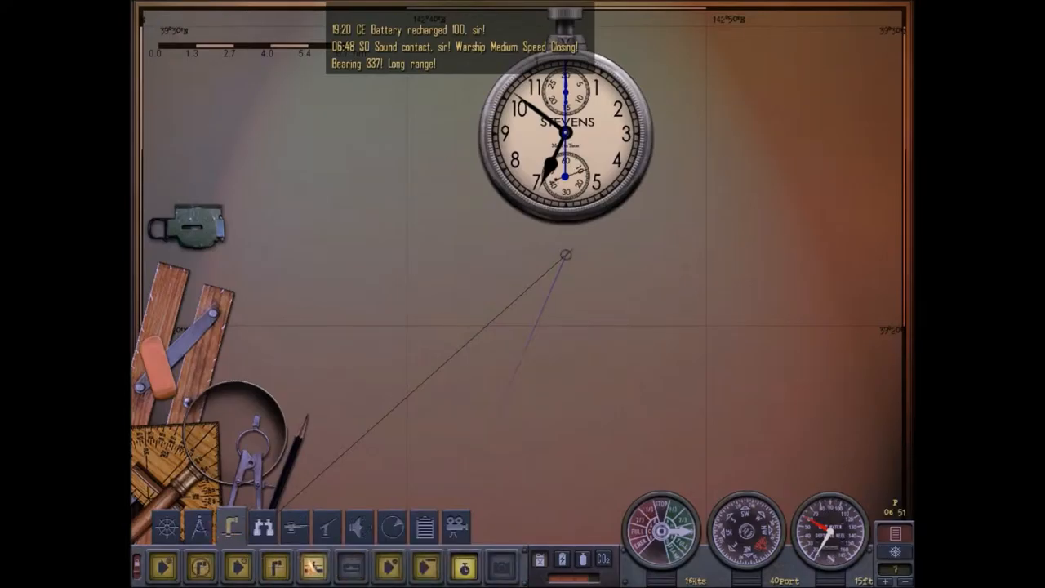
{"action": "mouse_move", "coordinate": [318, 566]}
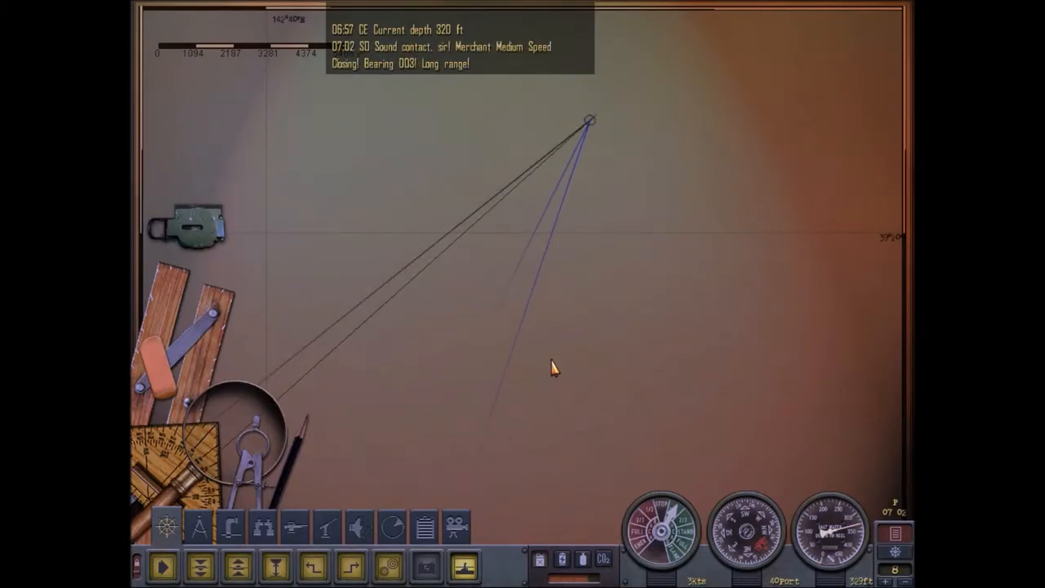
Pan the map over the plotted sound bearings and bring the submarine to All Stop.
{"action": "left_click_drag", "start_coordinate": [554, 369], "coordinate": [689, 137]}
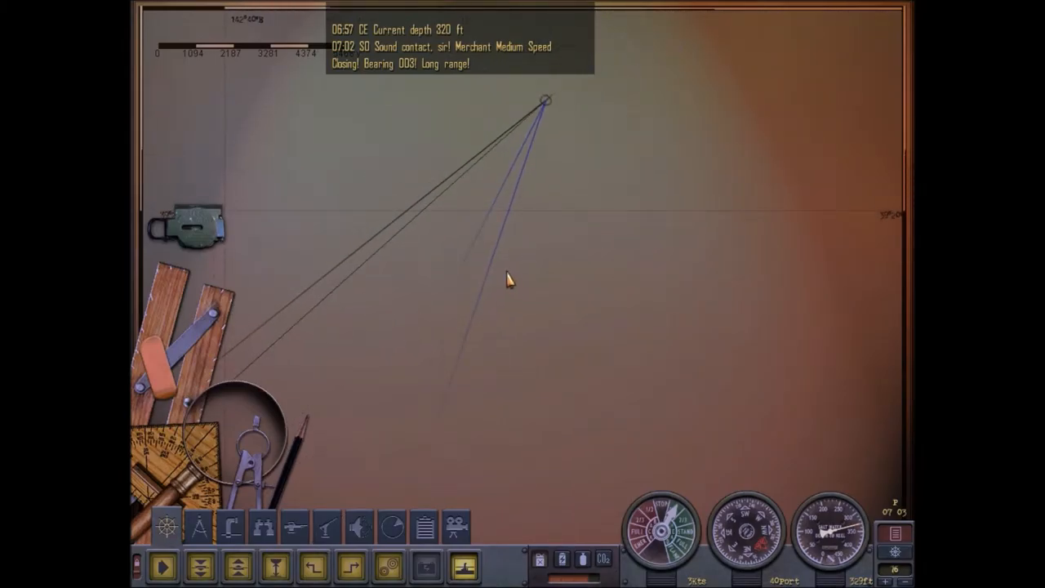
{"action": "mouse_move", "coordinate": [455, 292]}
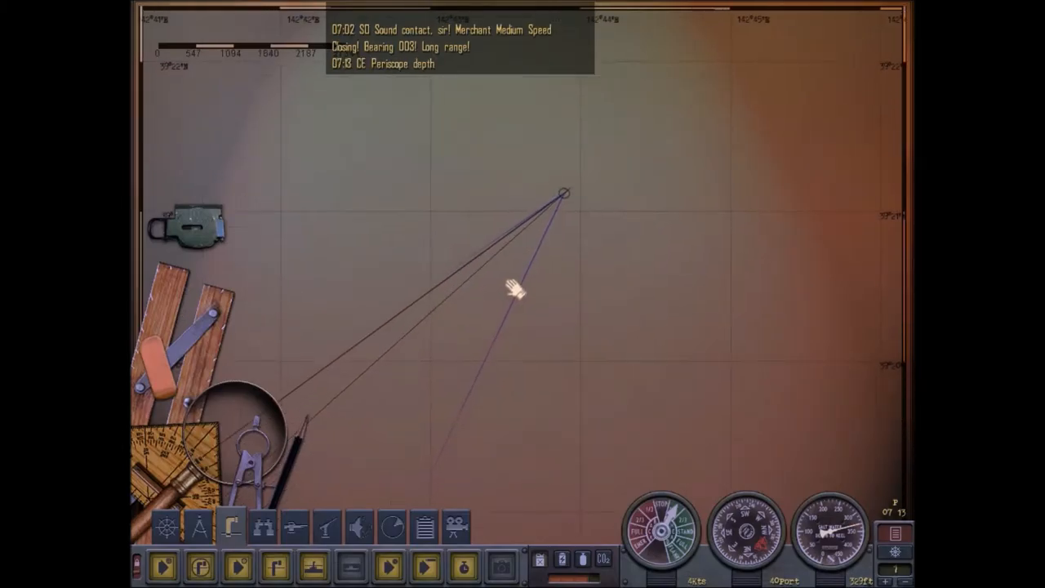
{"action": "mouse_move", "coordinate": [445, 374]}
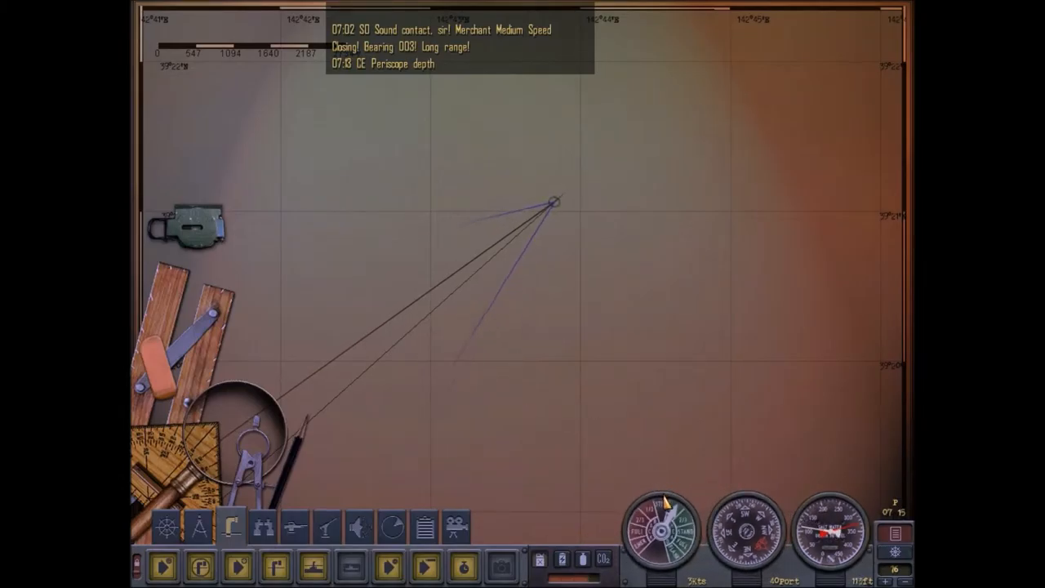
{"action": "left_click", "coordinate": [661, 531]}
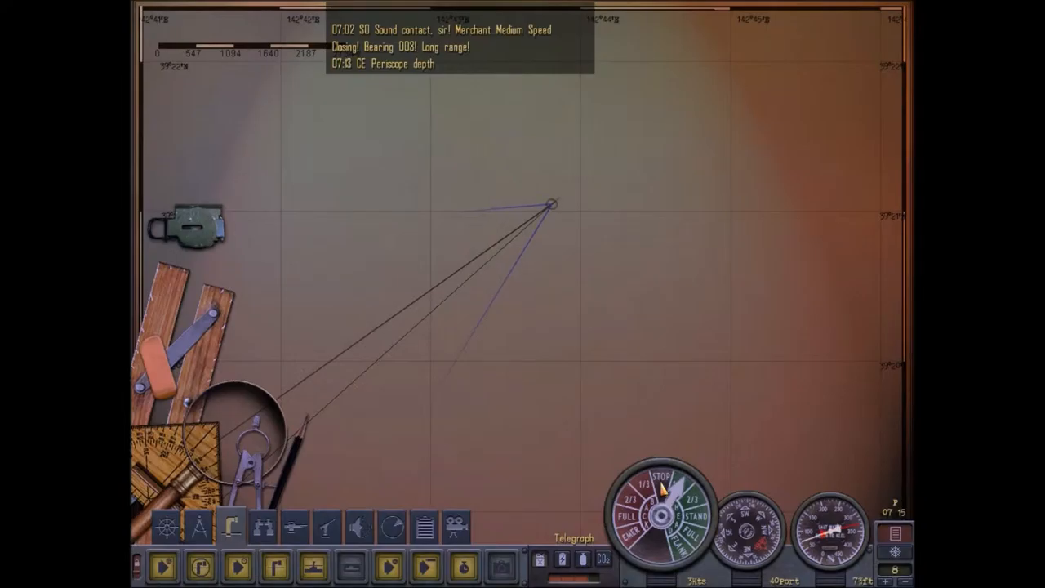
{"action": "left_click", "coordinate": [662, 481]}
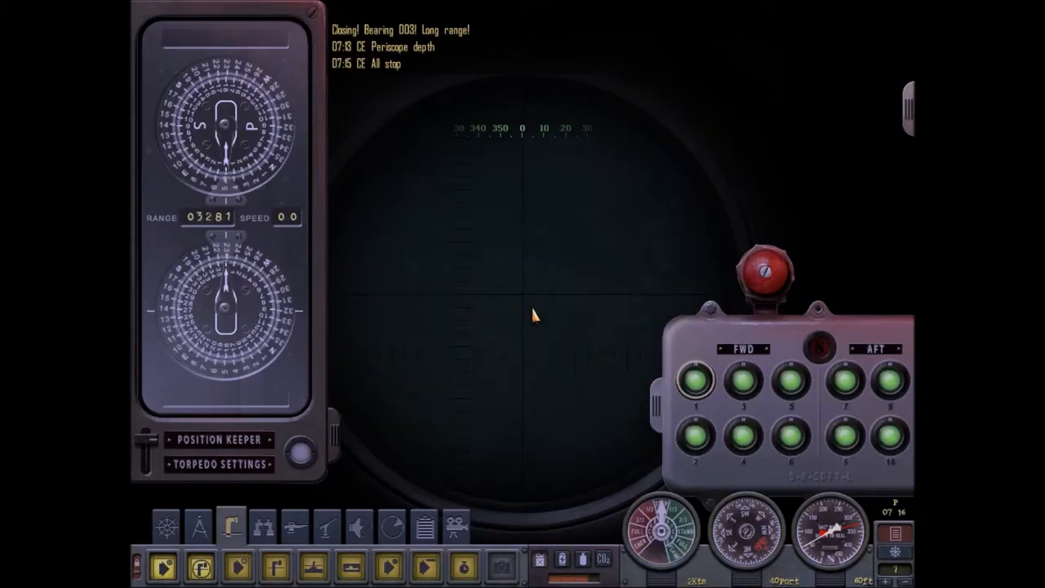
{"action": "mouse_move", "coordinate": [527, 312]}
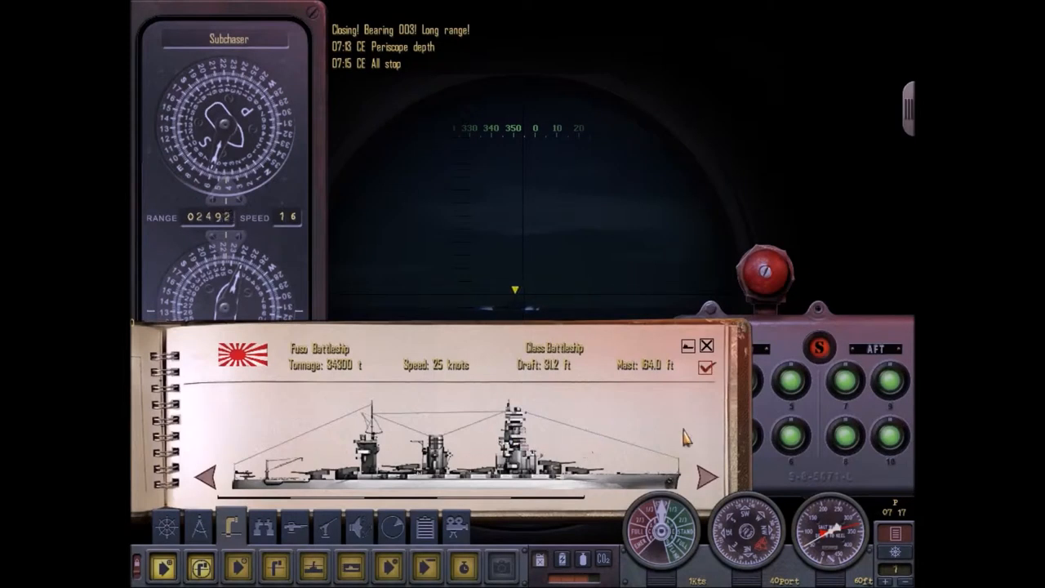
Page through the recognition manual and confirm the contact as a Japanese Subchaser.
{"action": "left_click", "coordinate": [174, 473]}
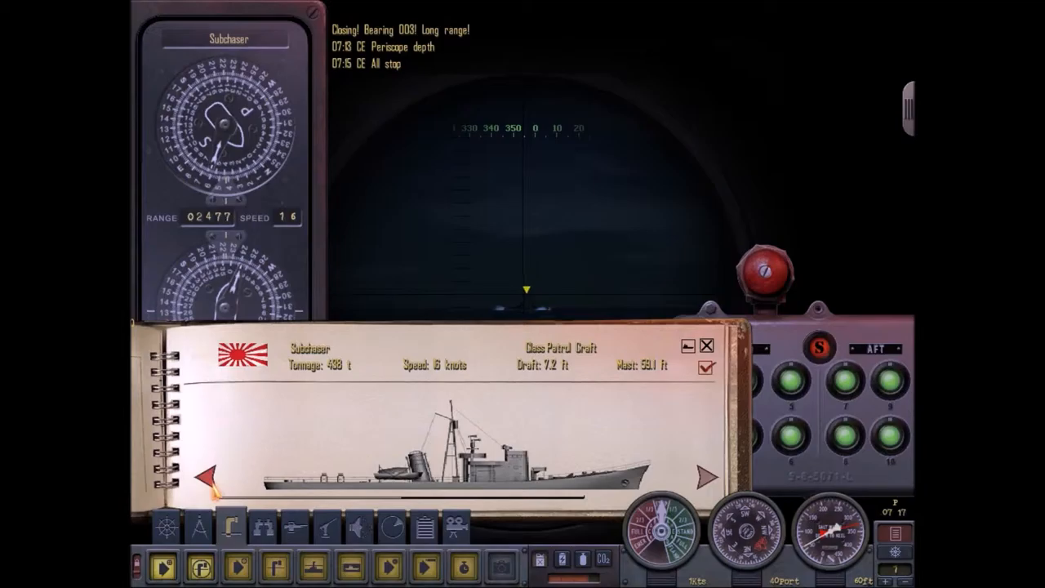
{"action": "left_click", "coordinate": [702, 474]}
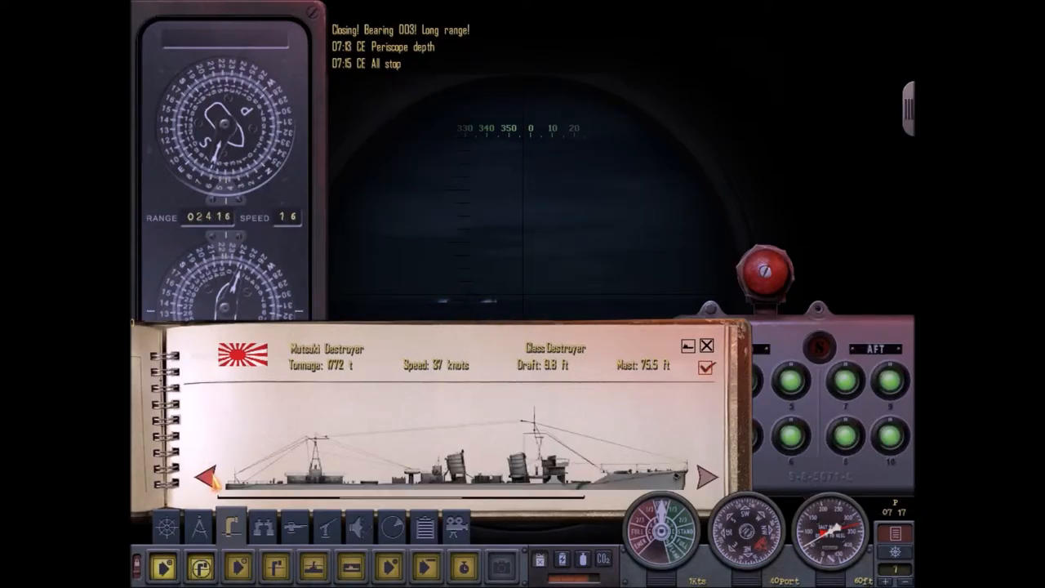
{"action": "left_click", "coordinate": [706, 477]}
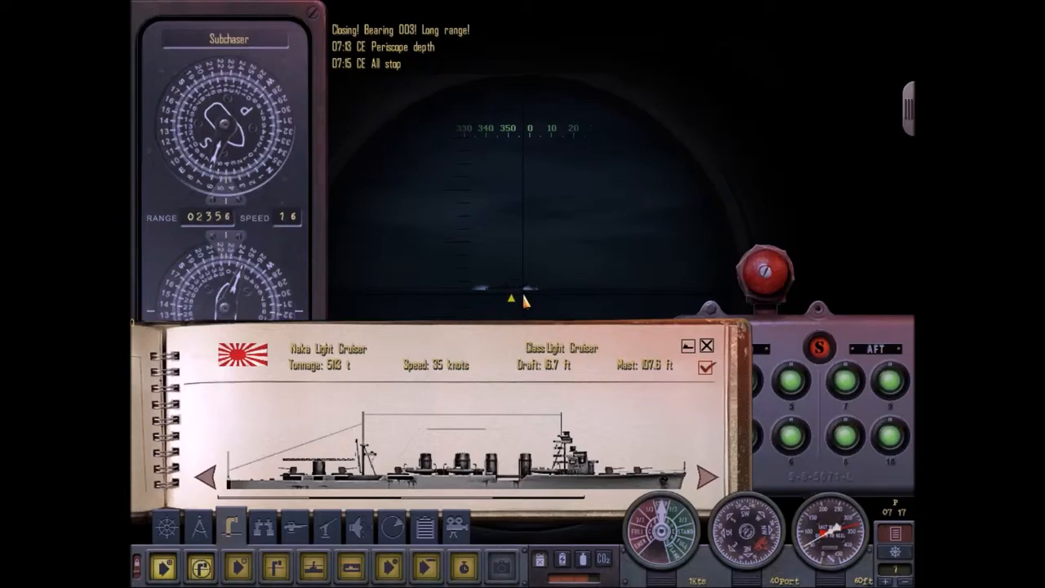
{"action": "left_click", "coordinate": [198, 476]}
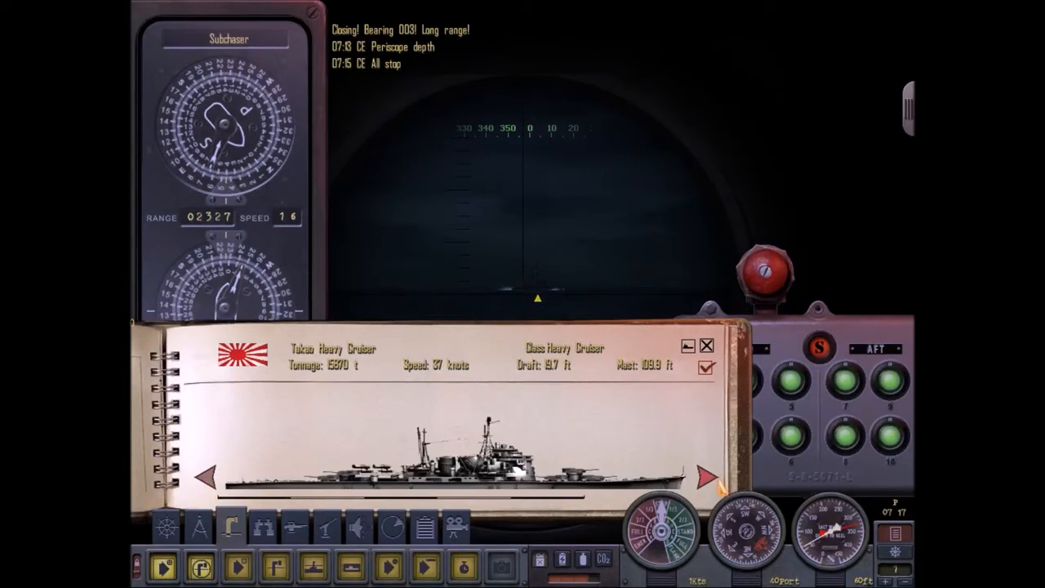
{"action": "left_click", "coordinate": [685, 475]}
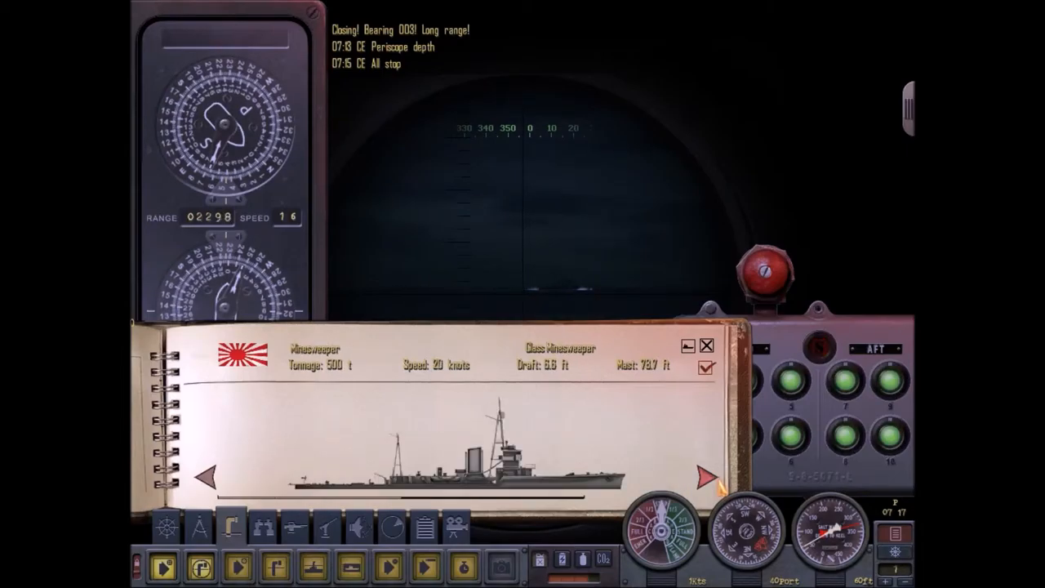
{"action": "left_click", "coordinate": [678, 475]}
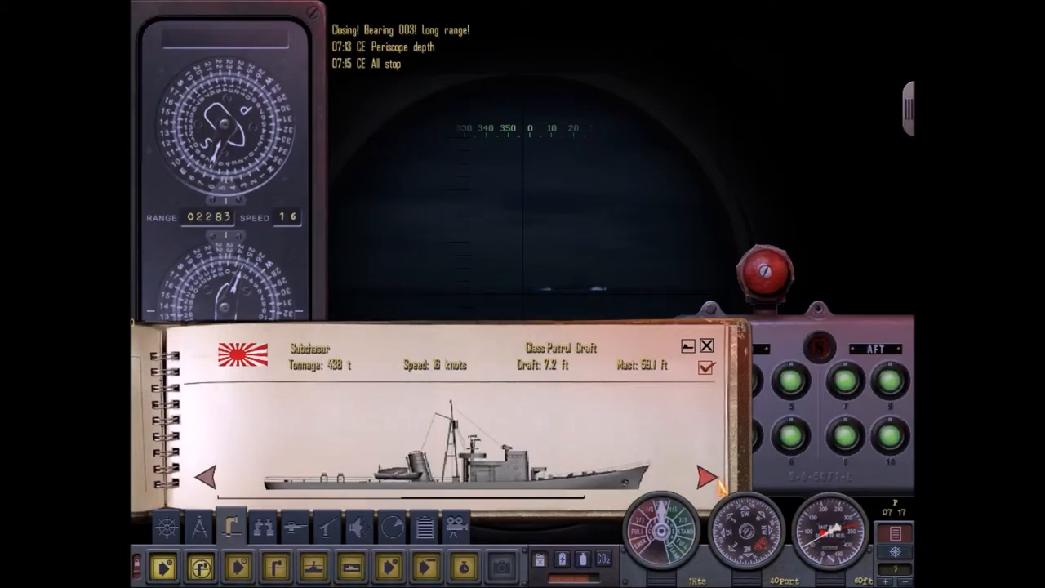
{"action": "left_click", "coordinate": [677, 475]}
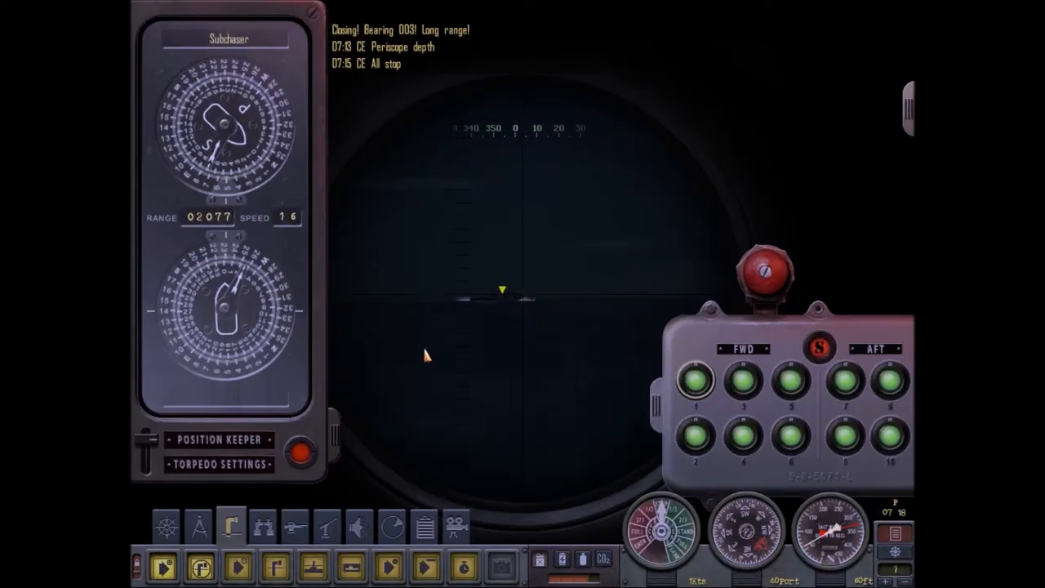
Show the torpedo speed, exploder, spread angle and depth settings panel.
{"action": "left_click", "coordinate": [219, 464]}
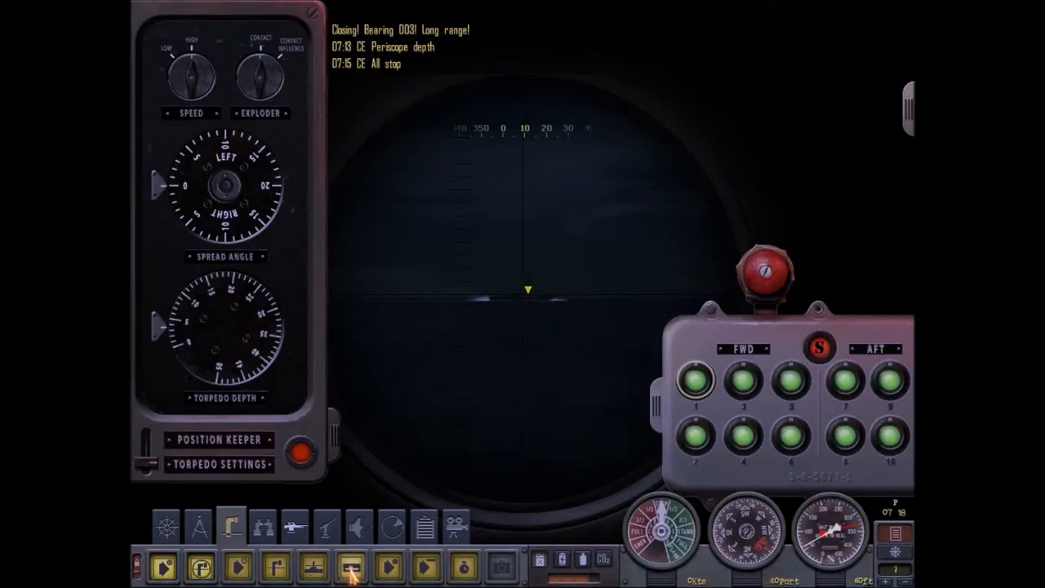
{"action": "mouse_move", "coordinate": [385, 569]}
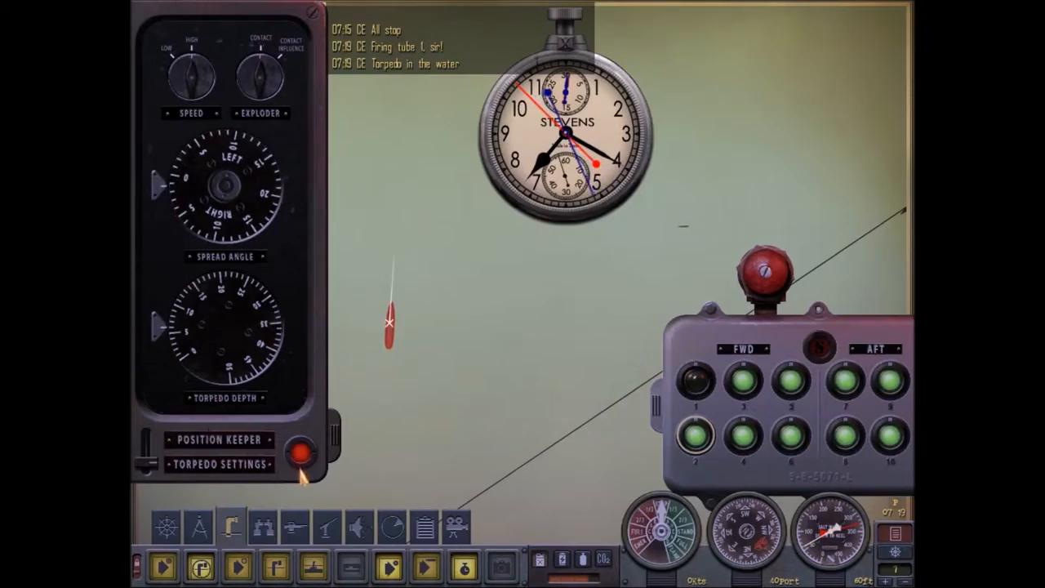
Fire a torpedo from tube 1 at the target.
{"action": "left_click", "coordinate": [695, 435]}
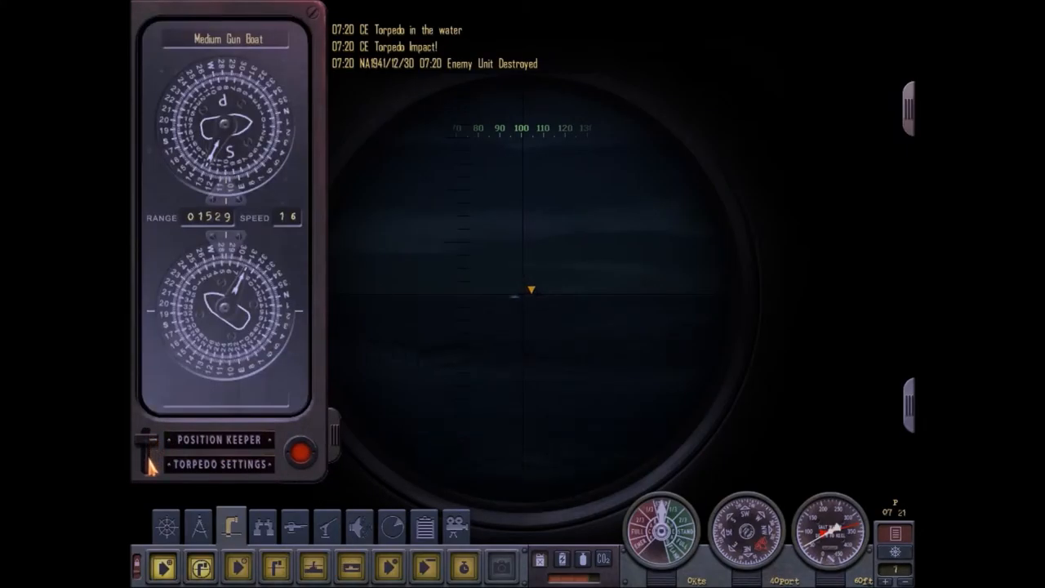
{"action": "left_click", "coordinate": [218, 464]}
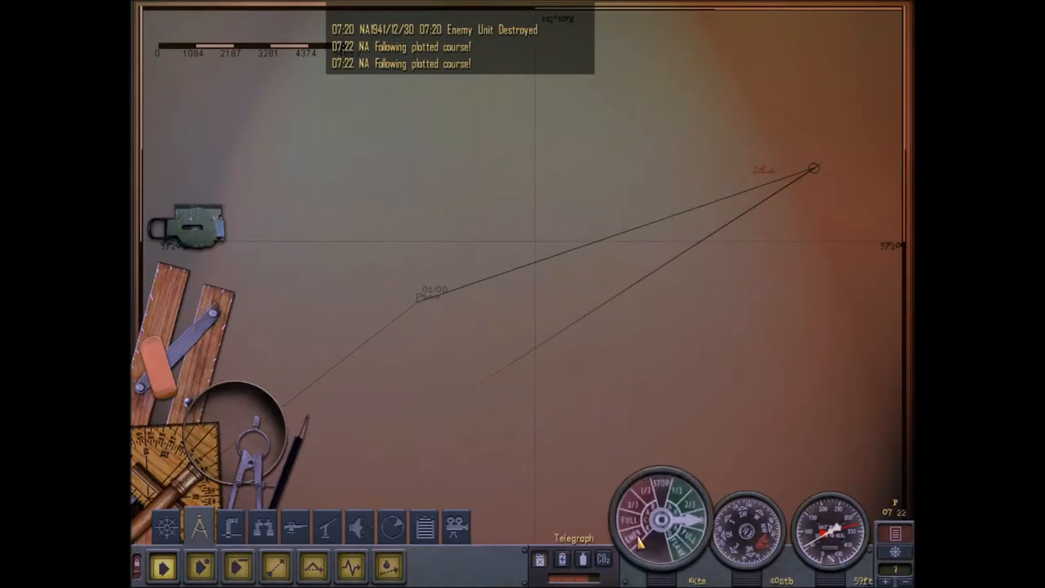
{"action": "mouse_move", "coordinate": [278, 566]}
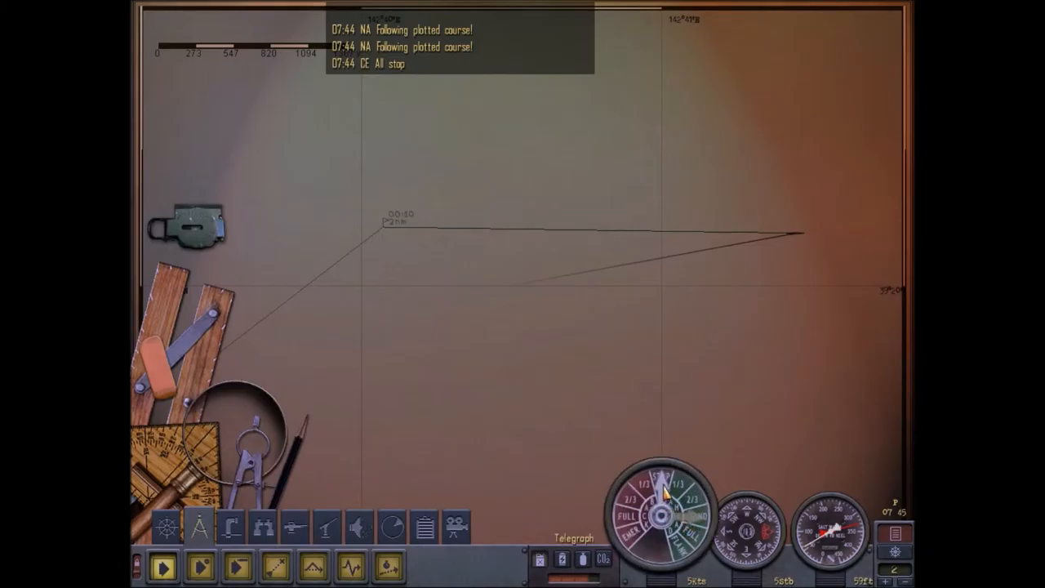
Set the engine telegraph to All Stop.
{"action": "left_click", "coordinate": [661, 487]}
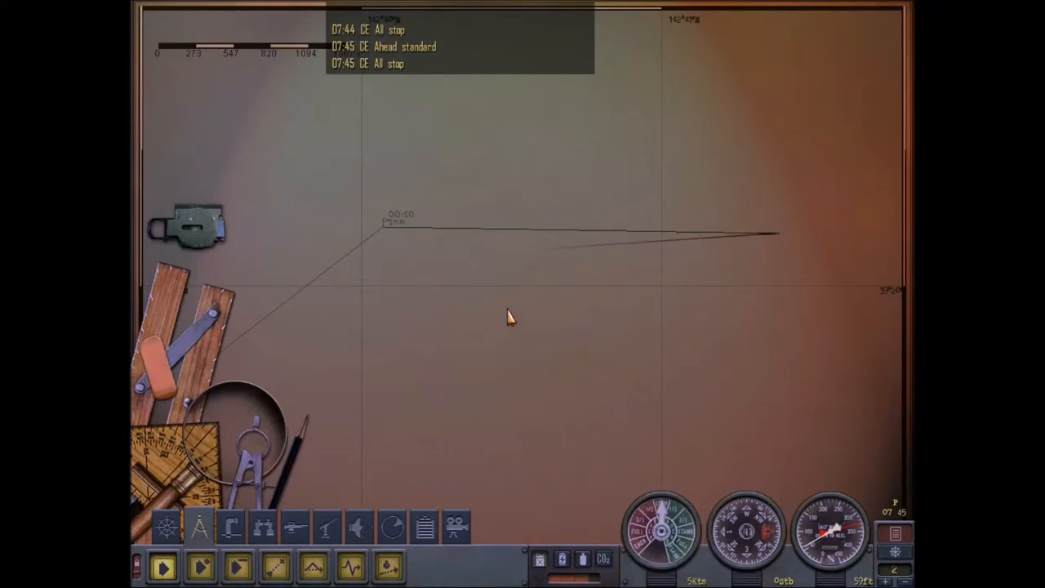
{"action": "mouse_move", "coordinate": [300, 486]}
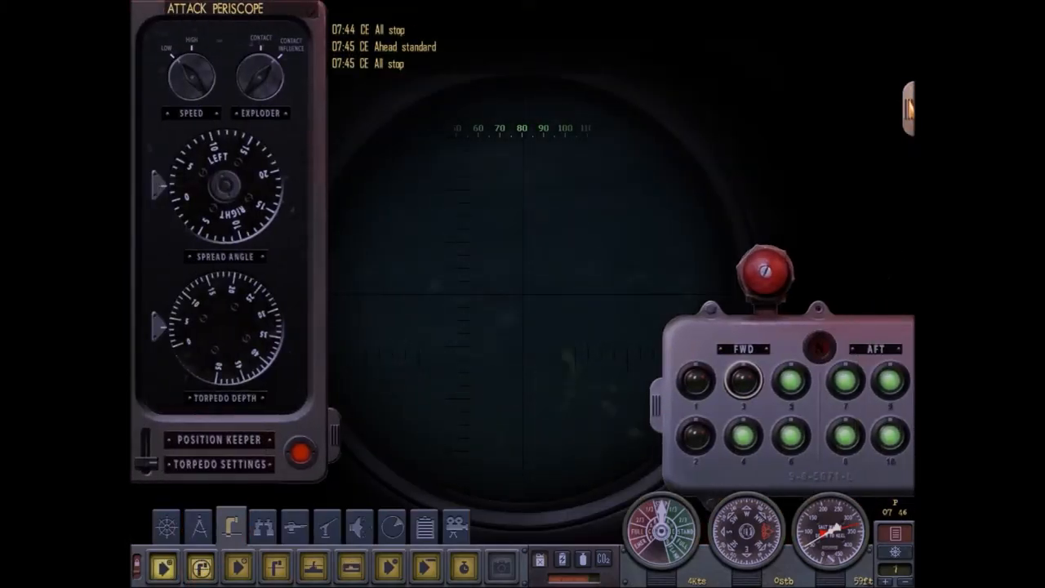
Open the Recognition Manual on the nationality page.
{"action": "left_click", "coordinate": [902, 102]}
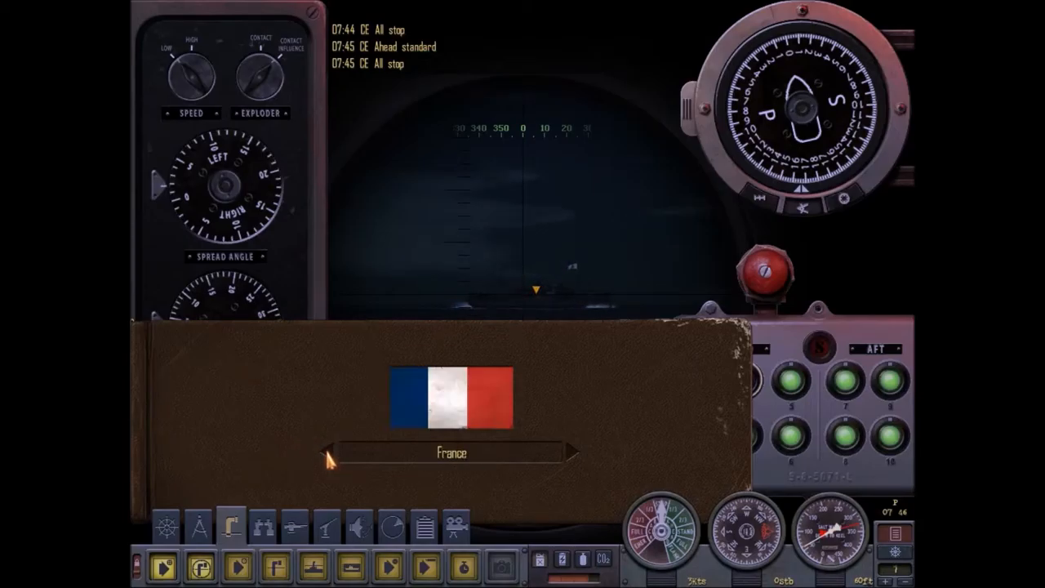
Move from nationality to ship silhouettes and page through the troop transports.
{"action": "left_click", "coordinate": [330, 452]}
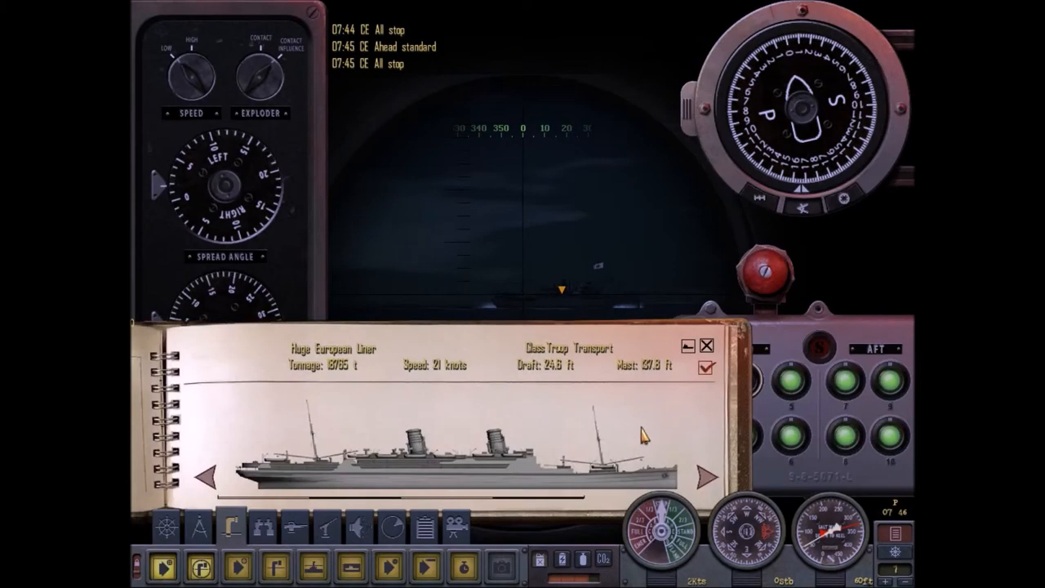
{"action": "left_click", "coordinate": [699, 476]}
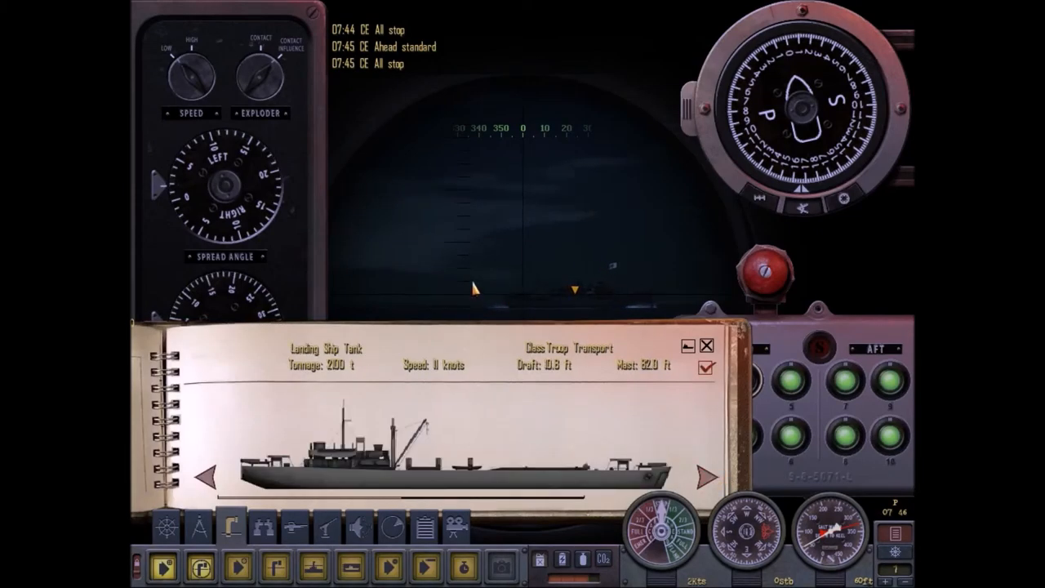
{"action": "left_click", "coordinate": [703, 476]}
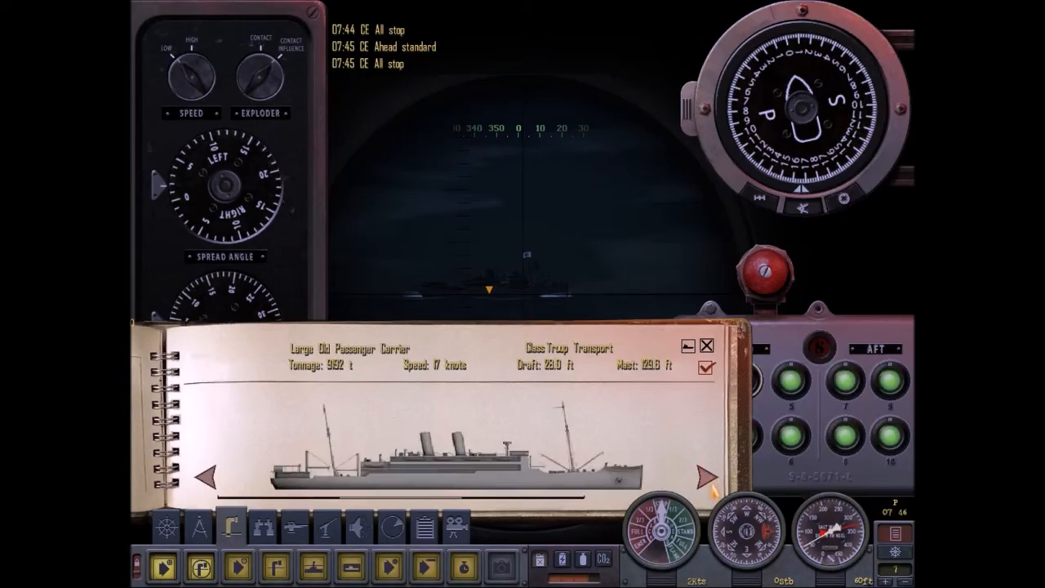
{"action": "left_click", "coordinate": [700, 476]}
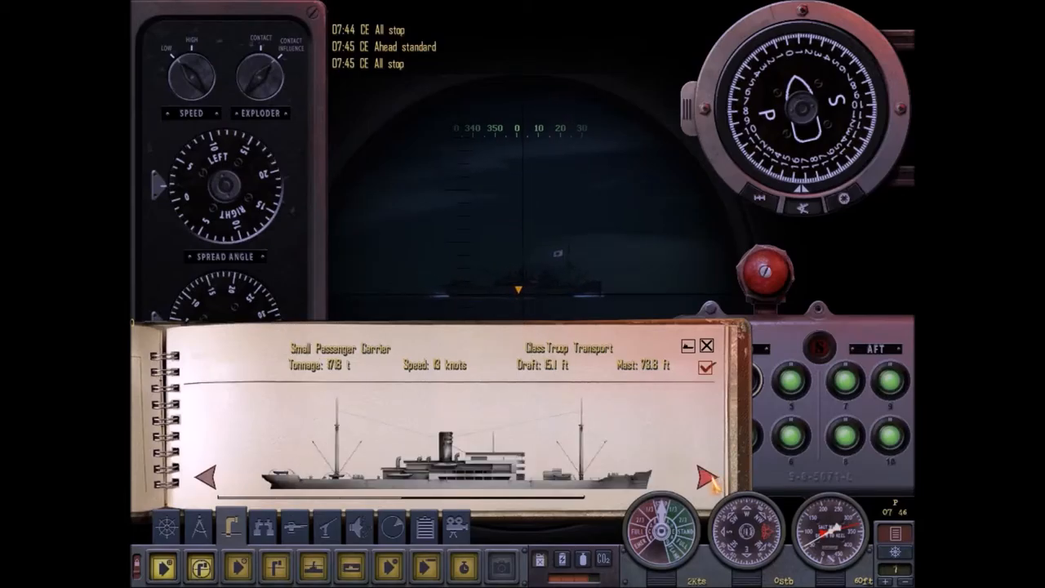
{"action": "left_click", "coordinate": [697, 476]}
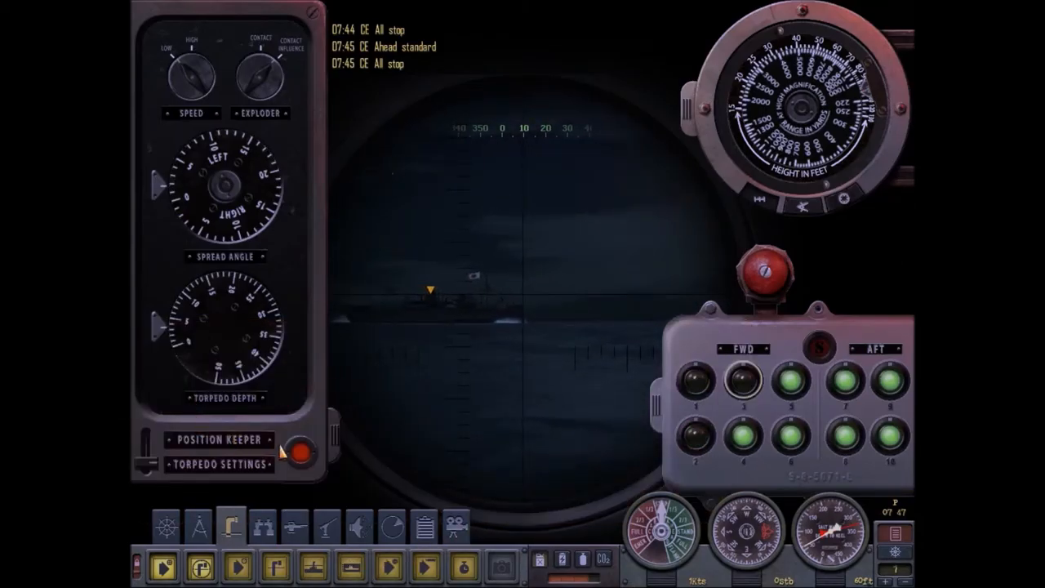
Fire tube 4 at the Japanese cargo ship and order periscope depth.
{"action": "left_click", "coordinate": [292, 452]}
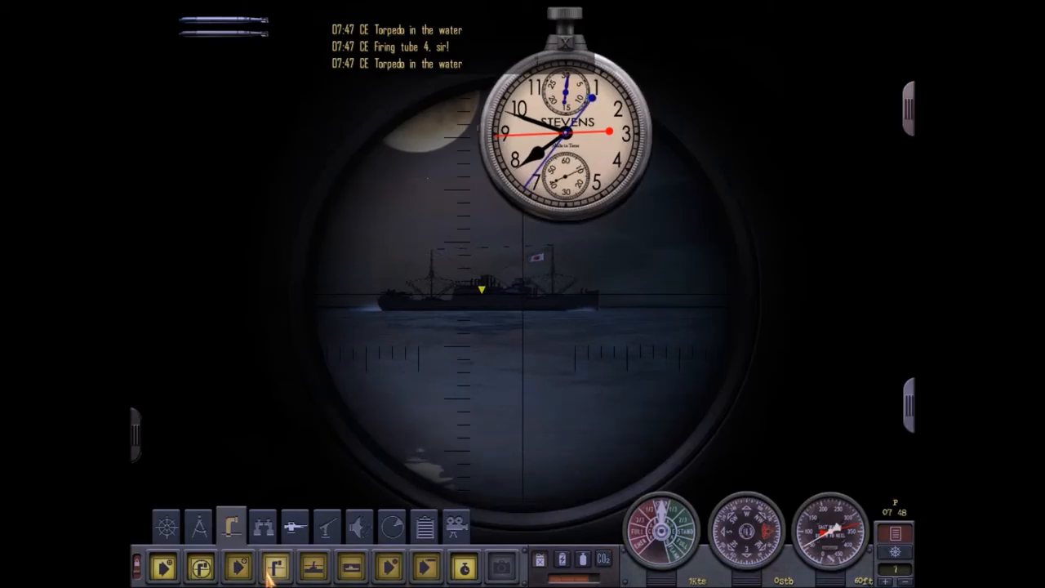
{"action": "mouse_move", "coordinate": [314, 566]}
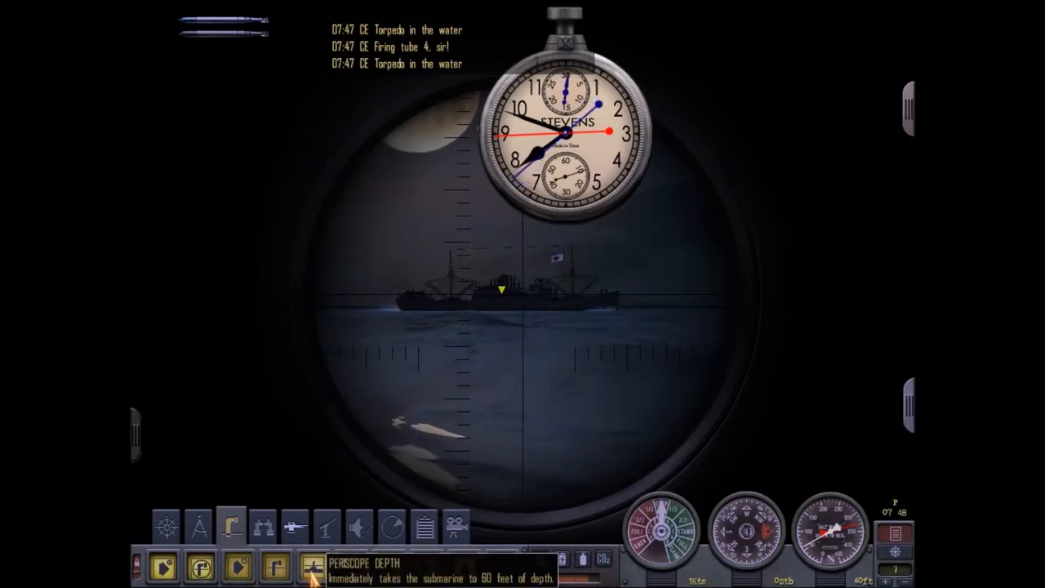
{"action": "left_click", "coordinate": [313, 567]}
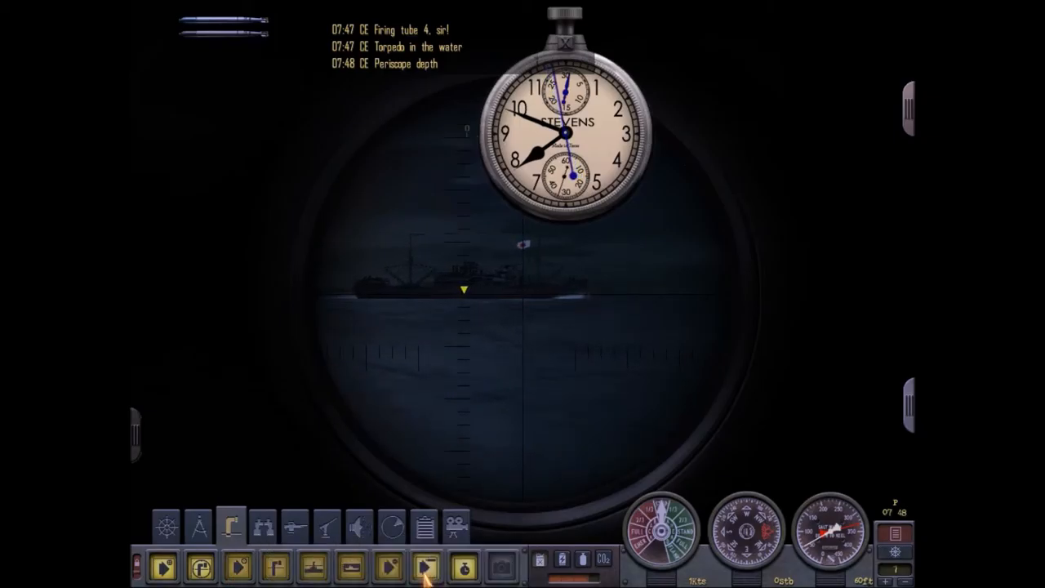
{"action": "left_click", "coordinate": [423, 548]}
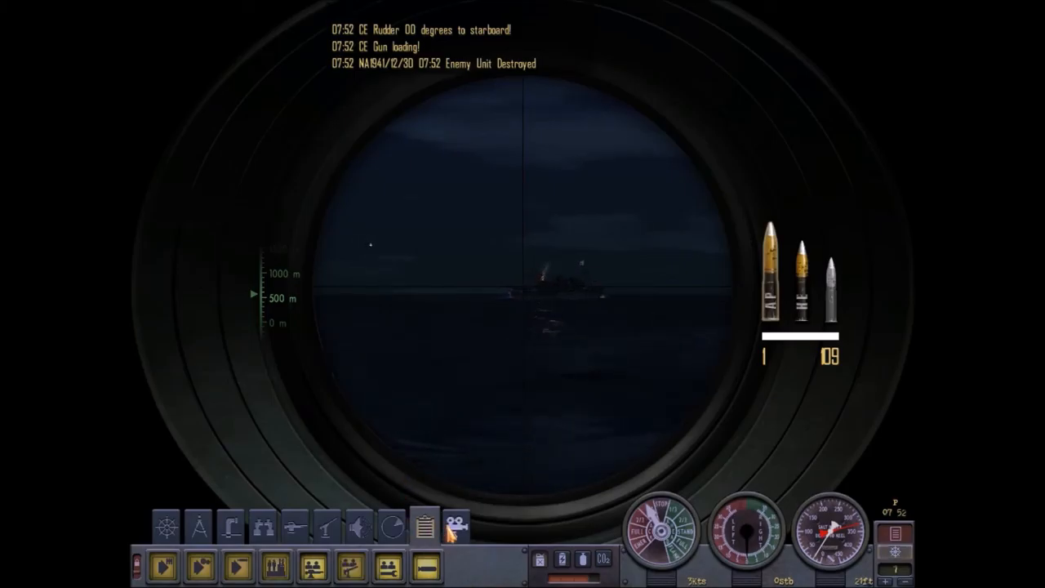
Fire the deck gun's armour-piercing rounds at the burning enemy ship.
{"action": "left_click", "coordinate": [456, 525]}
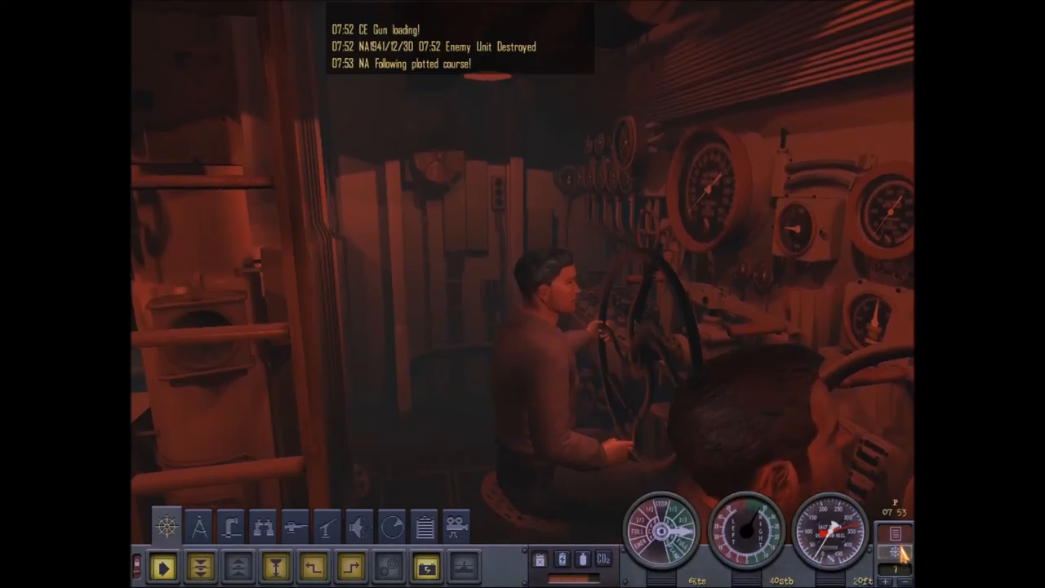
{"action": "mouse_move", "coordinate": [422, 566]}
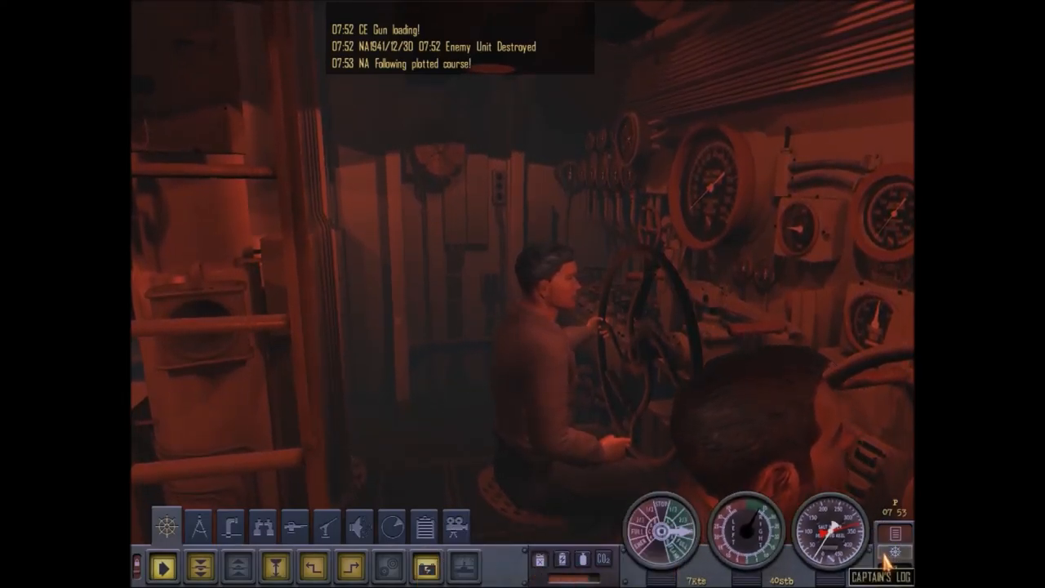
Open the Captain's Log to read the December 30, 1941 contact reports.
{"action": "left_click", "coordinate": [893, 563]}
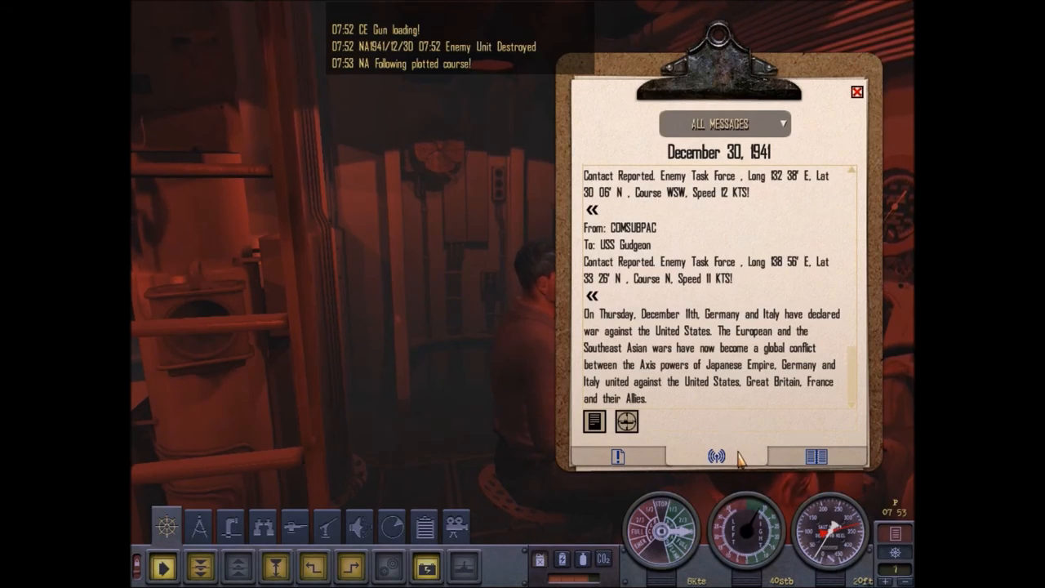
{"action": "mouse_move", "coordinate": [627, 421]}
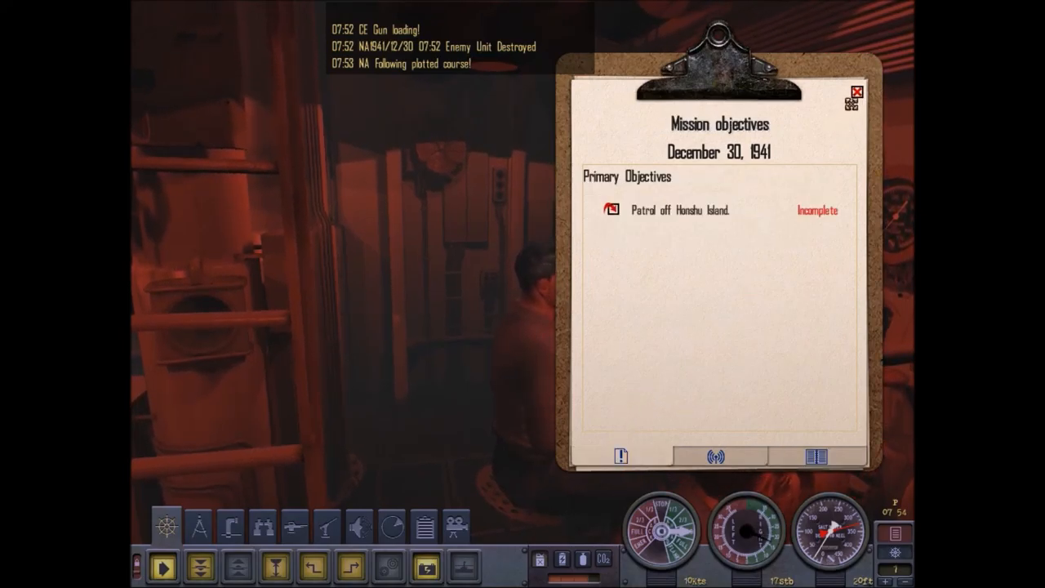
Close the Captain's Log clipboard to return to the compartment view.
{"action": "left_click", "coordinate": [856, 90]}
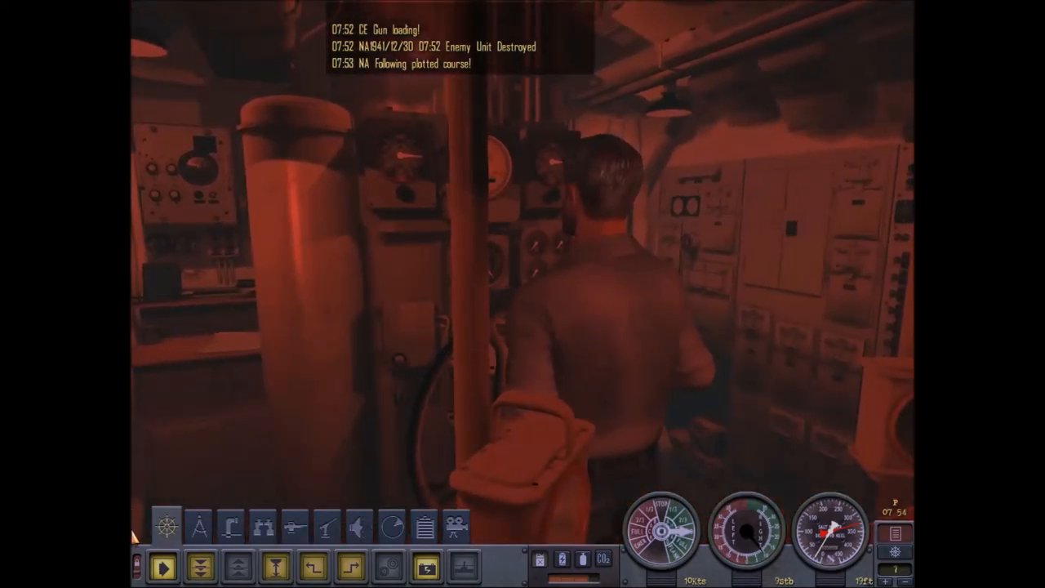
{"action": "mouse_move", "coordinate": [200, 527]}
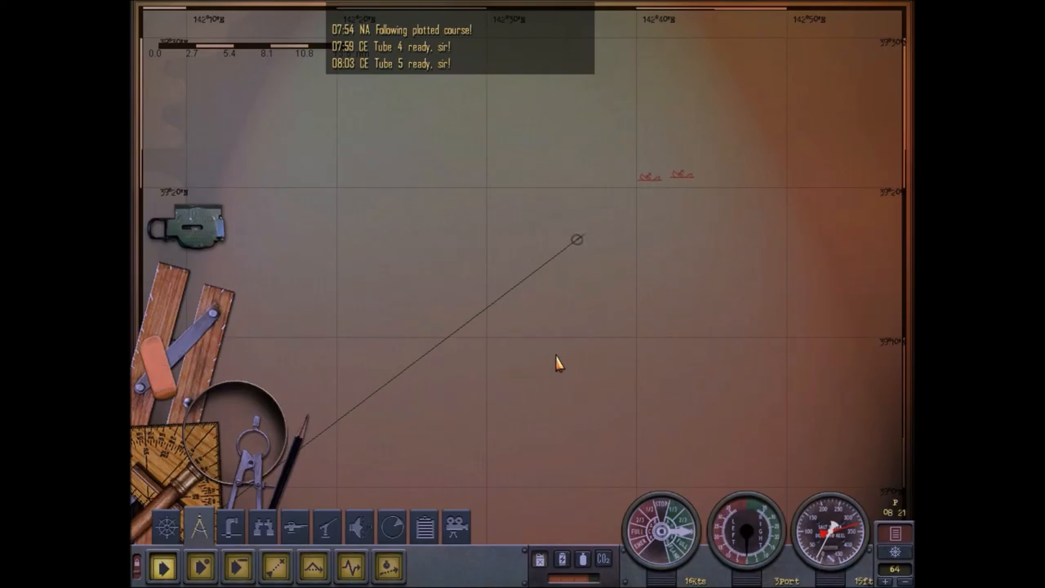
{"action": "mouse_move", "coordinate": [480, 377]}
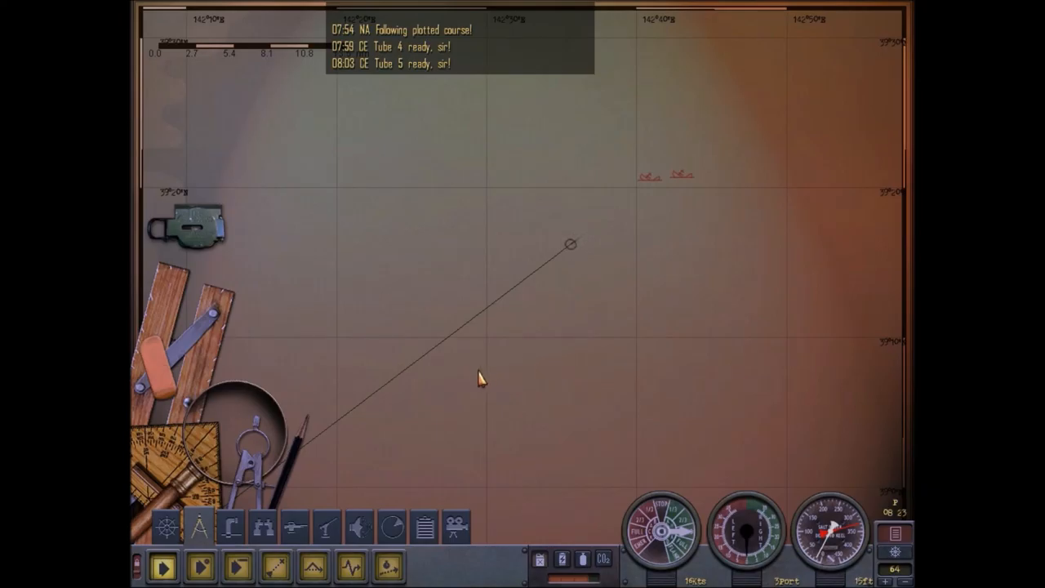